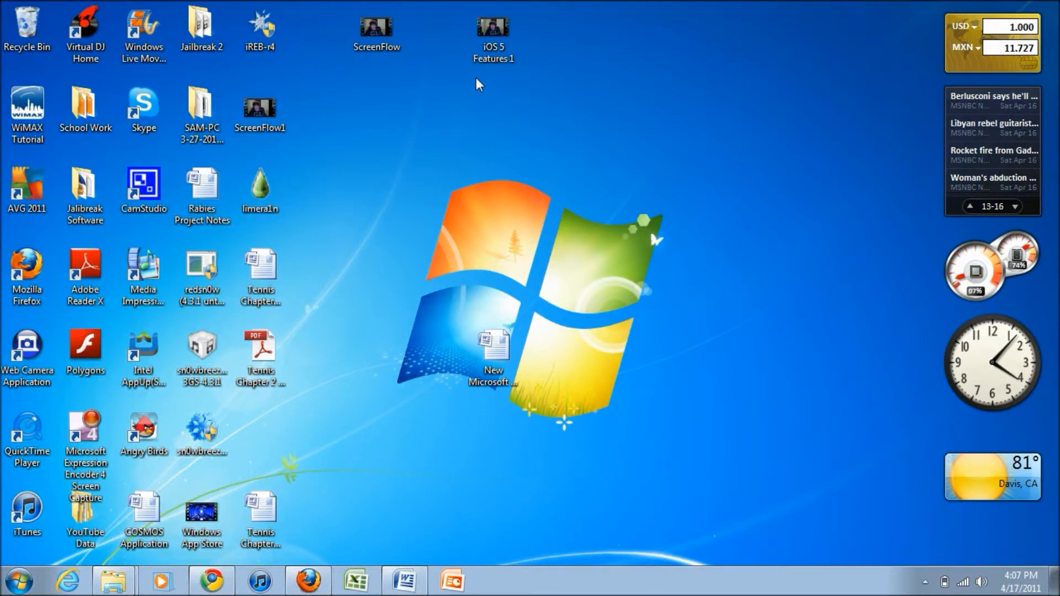
- Launch Chrome and load the Redmond Pie iOS 4.3.2 untethered jailbreak article
{"action": "left_click", "coordinate": [1020, 206]}
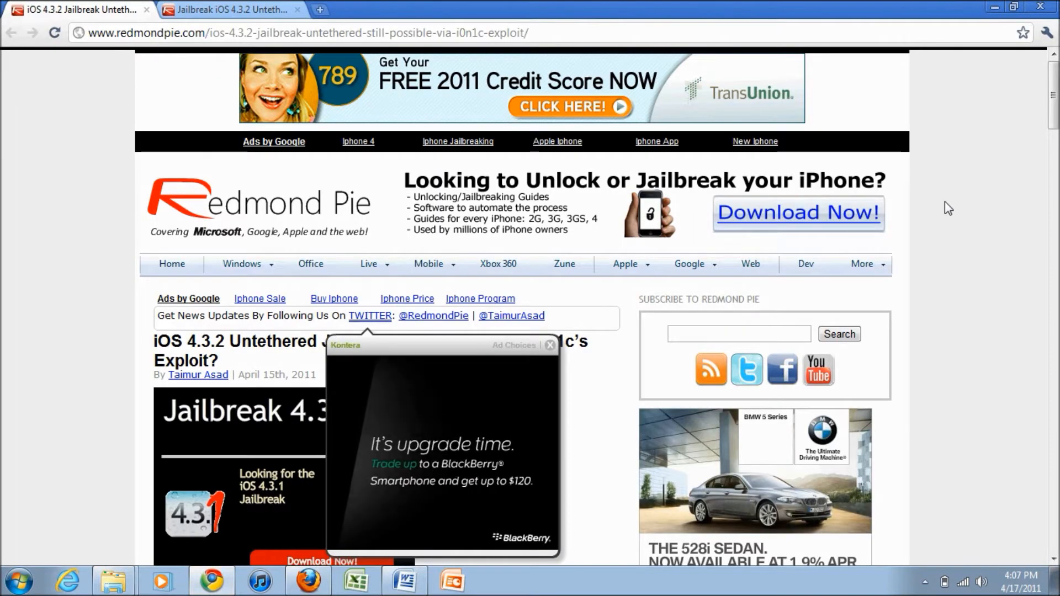
- Dismiss the pop-up ad and scroll down through the confirmed-jailbreak article
{"action": "left_click", "coordinate": [549, 344]}
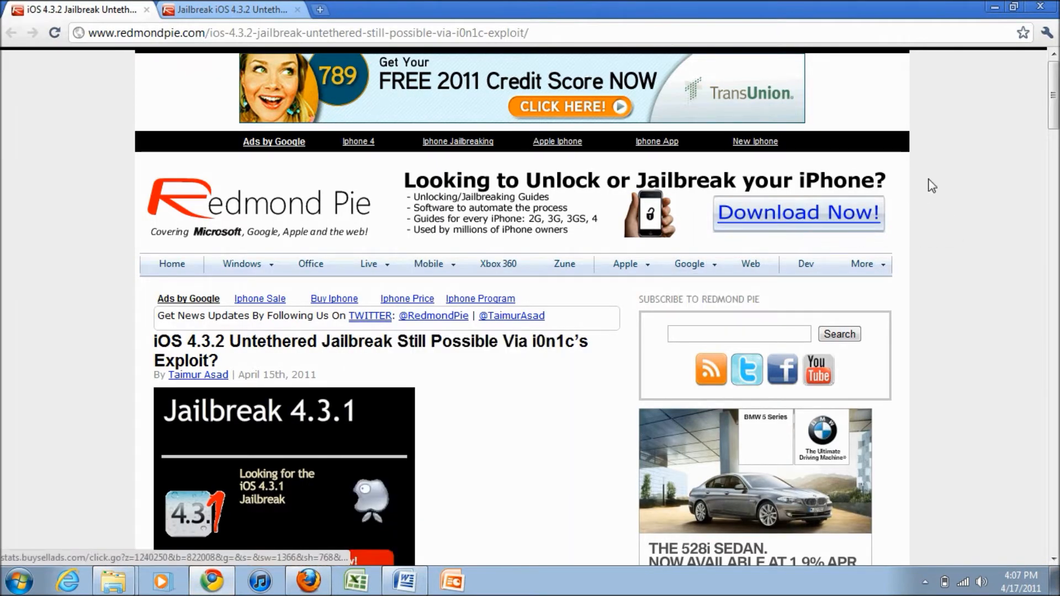
{"action": "scroll", "scroll_direction": "down", "scroll_amount": 3}
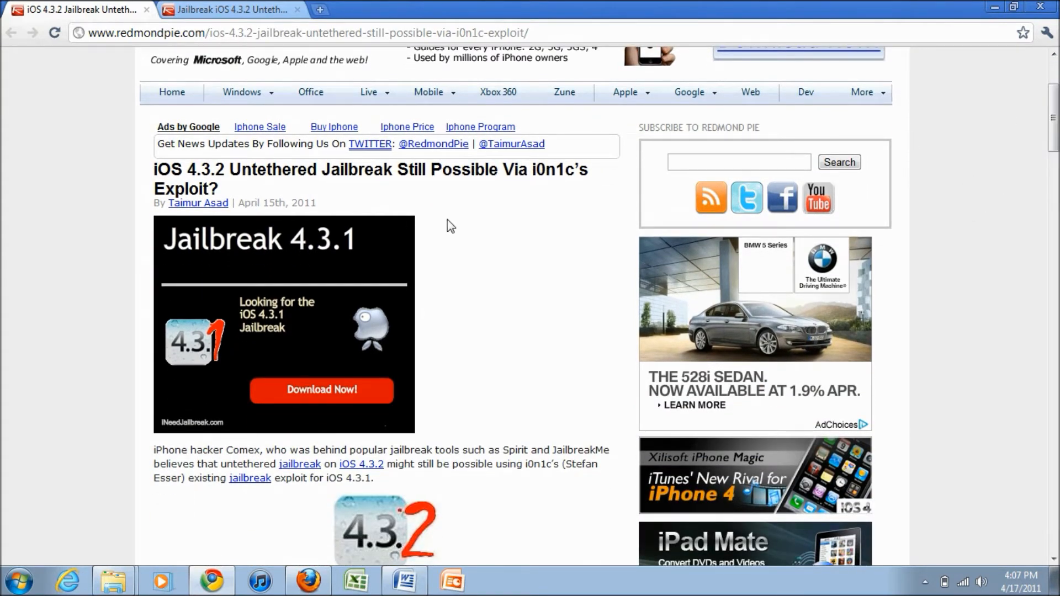
{"action": "scroll", "scroll_direction": "down", "scroll_amount": 3}
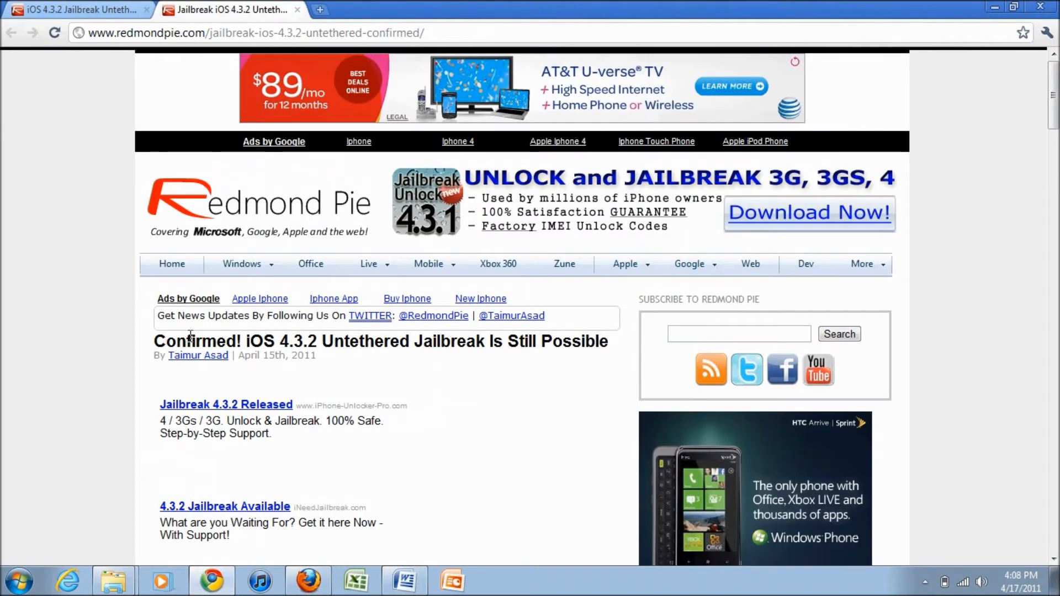
{"action": "mouse_move", "coordinate": [852, 256]}
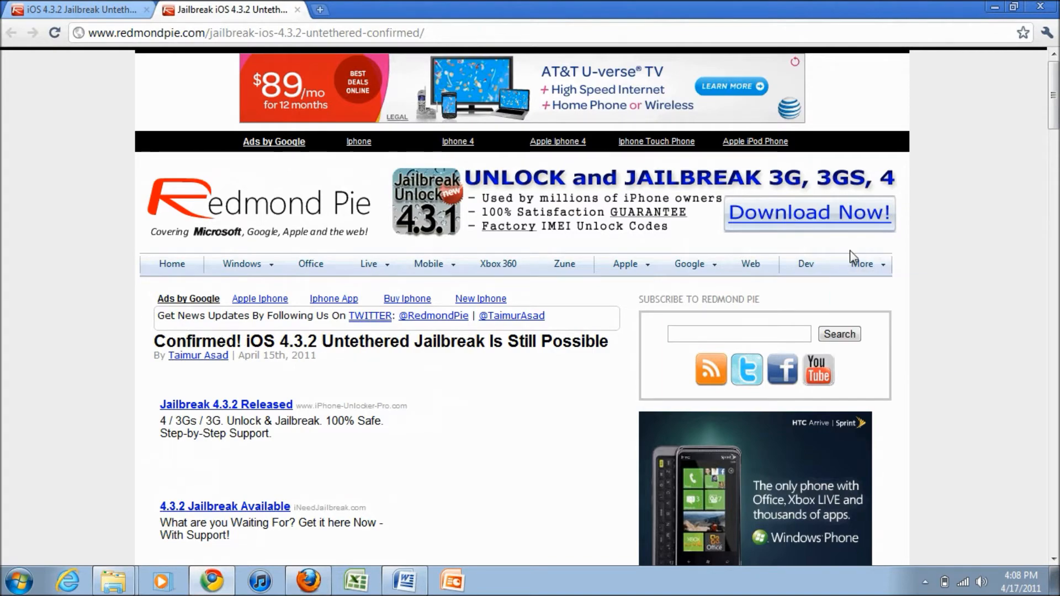
{"action": "scroll", "scroll_direction": "down", "scroll_amount": 3}
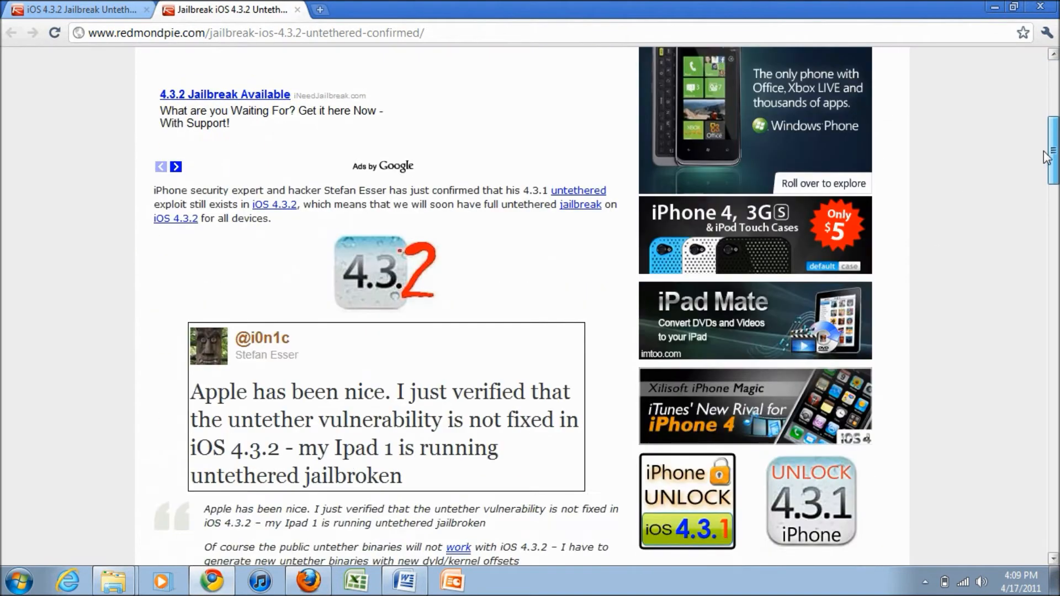
{"action": "scroll", "scroll_direction": "down", "scroll_amount": 3}
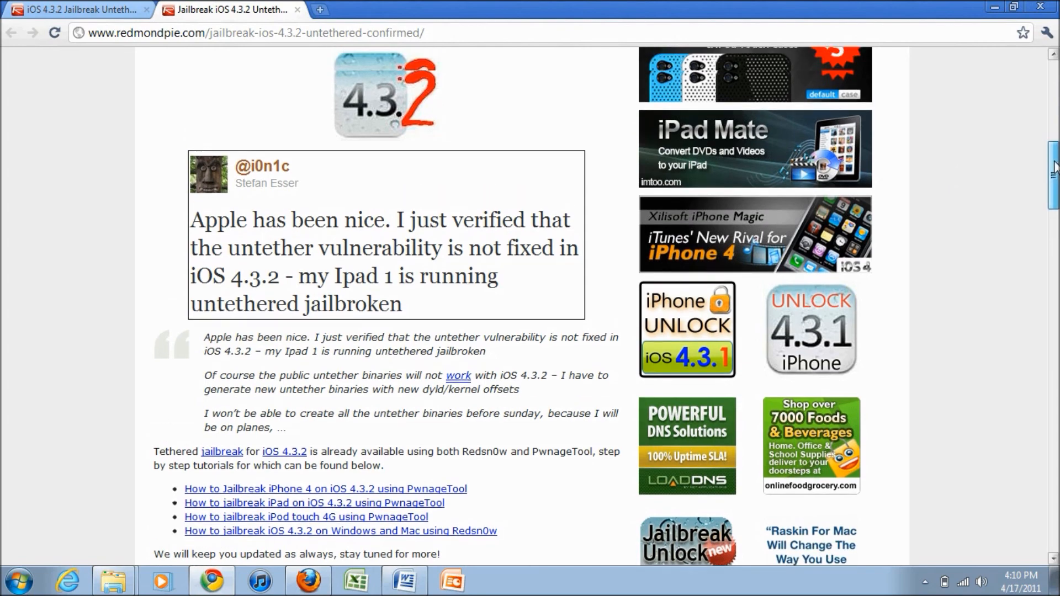
{"action": "scroll", "scroll_direction": "up", "scroll_amount": 3}
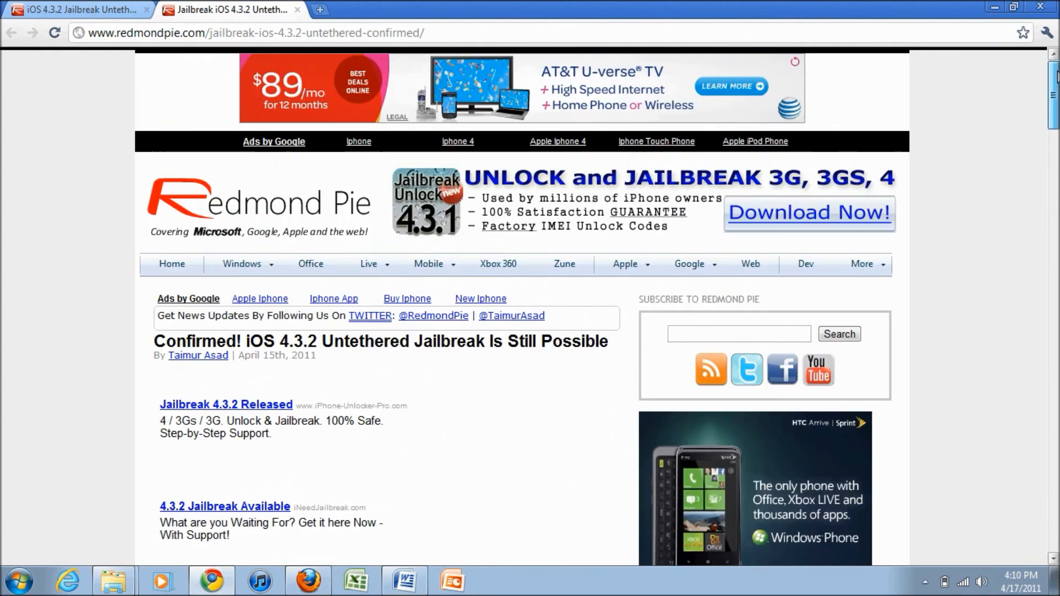